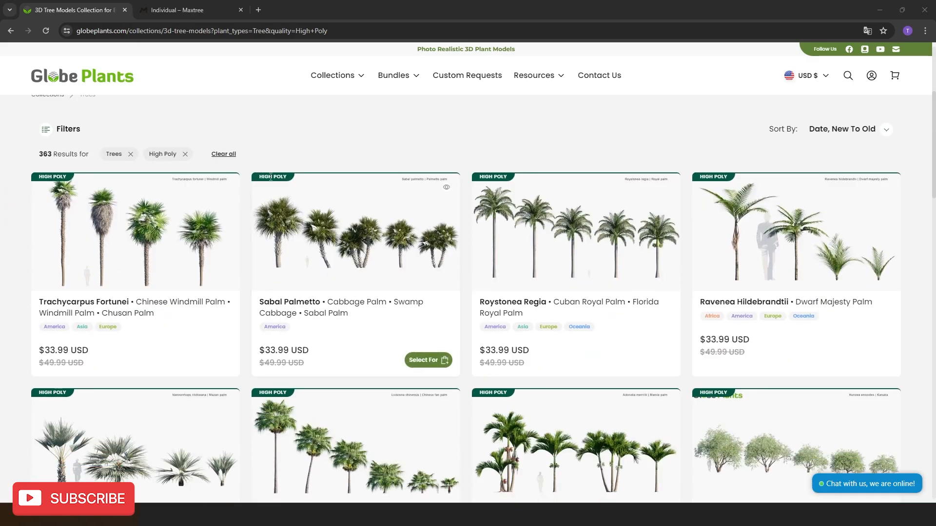
View page 2 of GlobePlants tree results, then go to Maxtree's home page
scroll("down", 3)
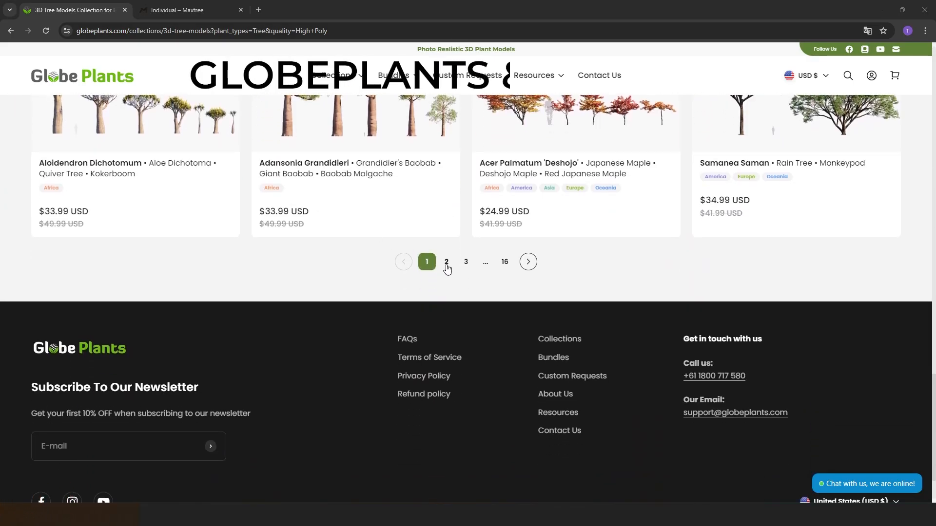
left_click(446, 261)
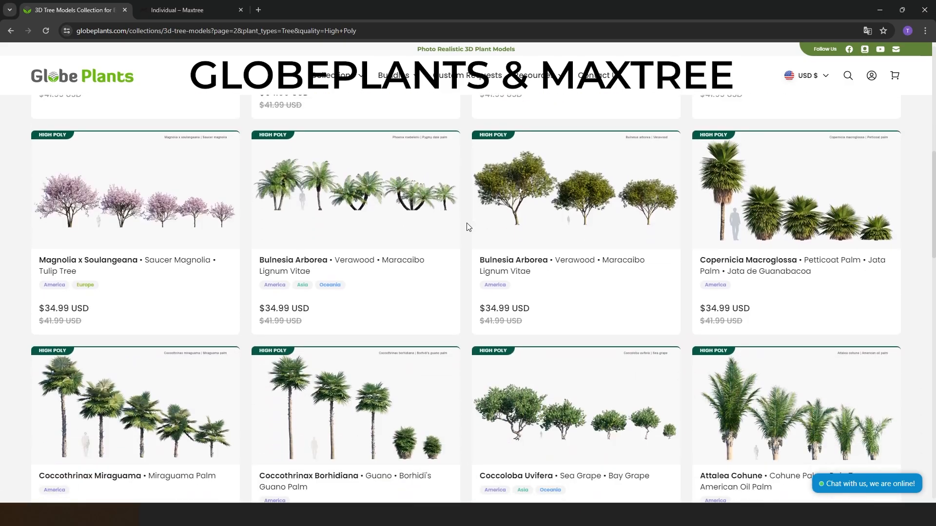
left_click(191, 10)
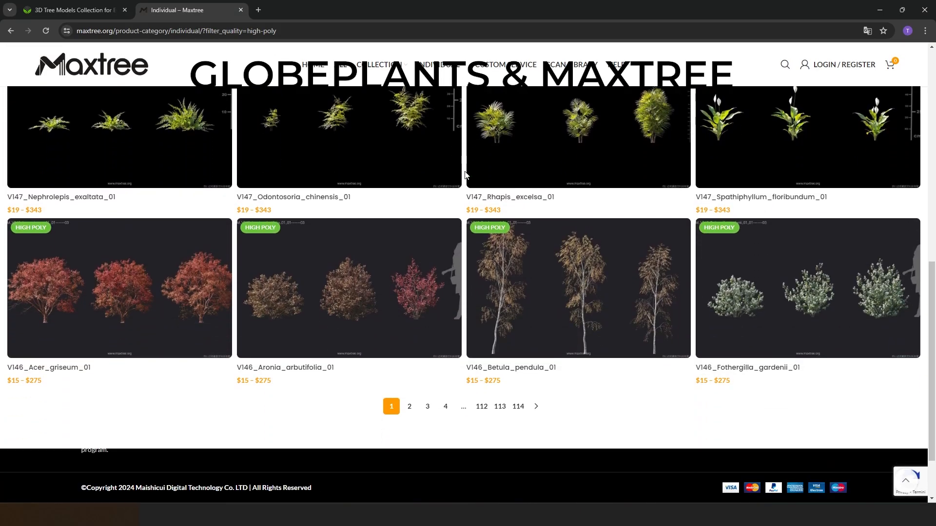
left_click(409, 407)
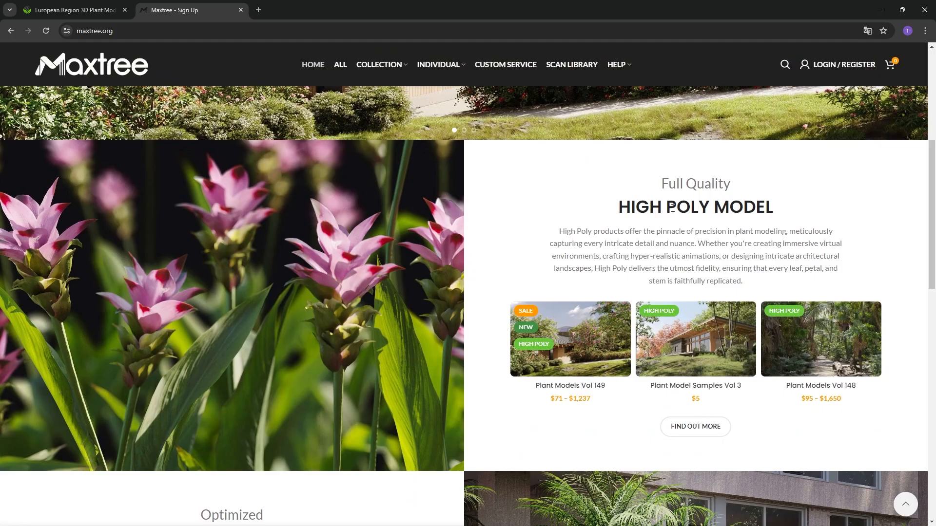
Search Maxtree for 'free' and get the Plant Models Vol 60 pack
left_click(784, 64)
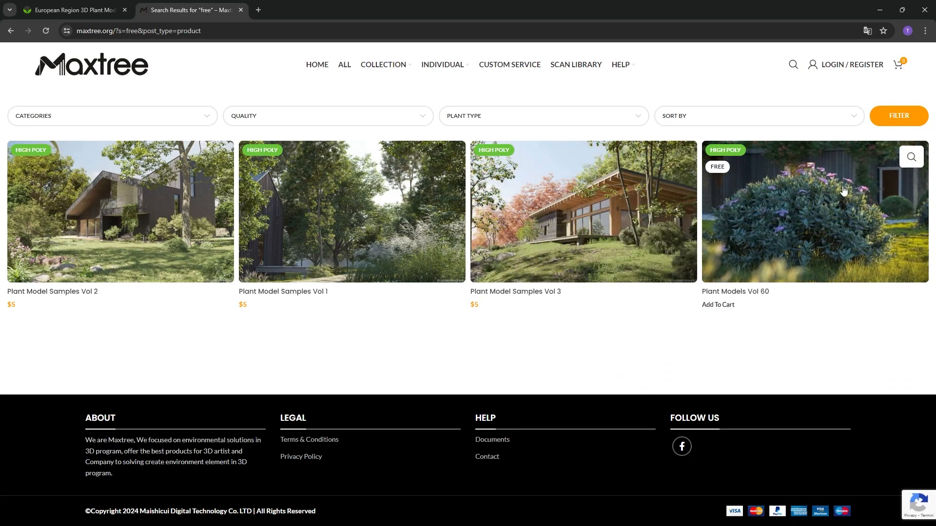
left_click(814, 211)
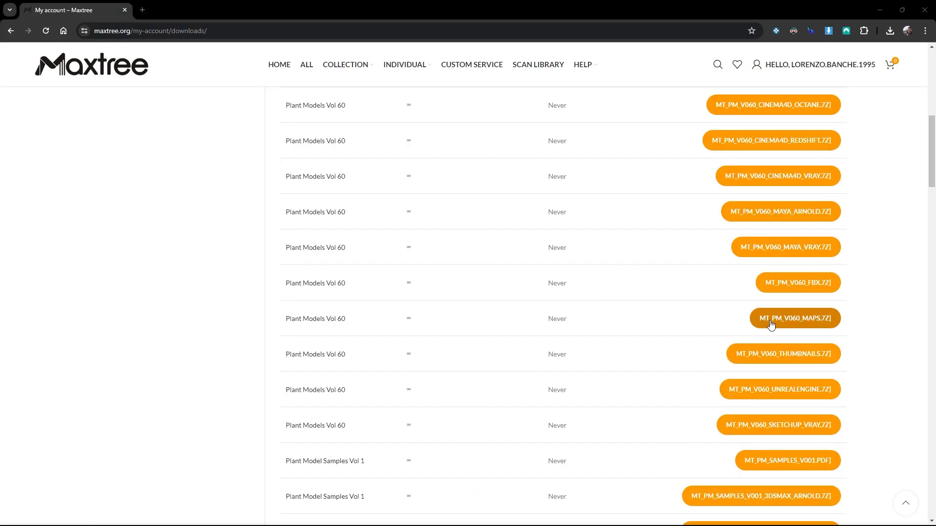
mouse_move(829, 305)
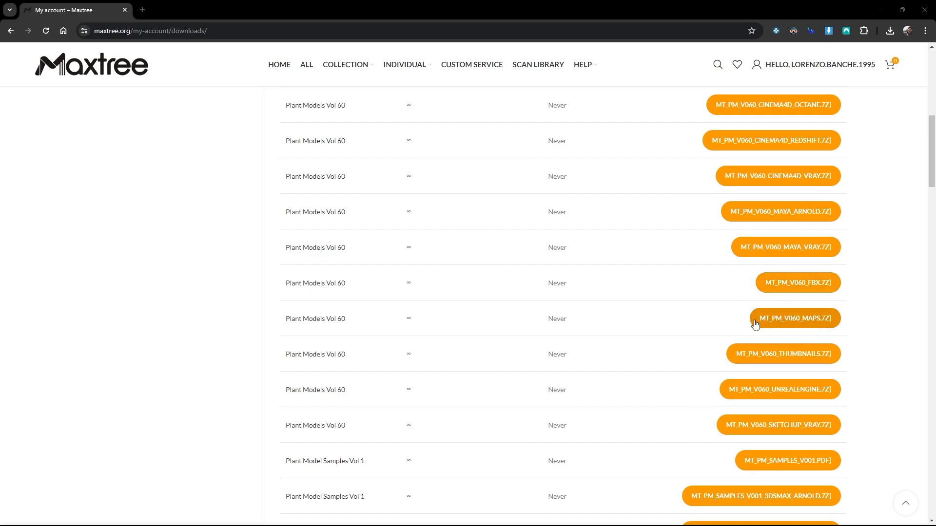
mouse_move(772, 328)
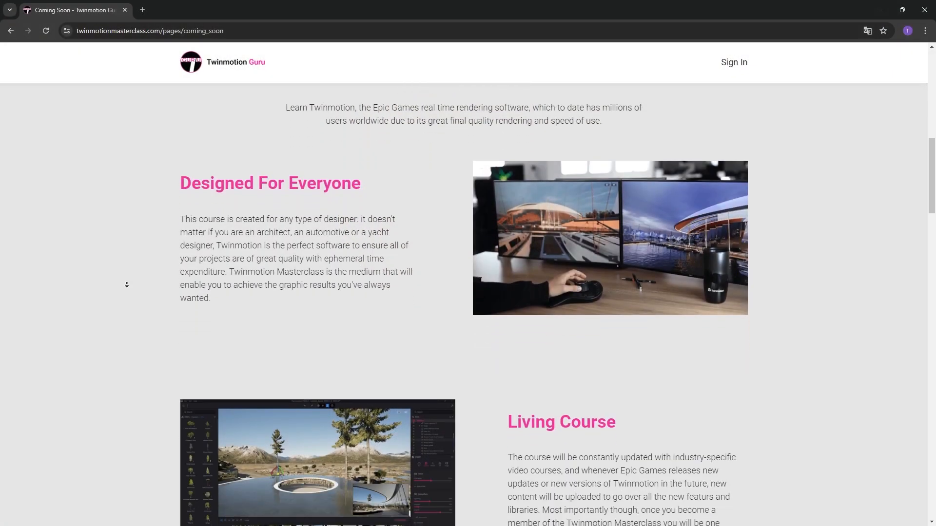
scroll("down", 3)
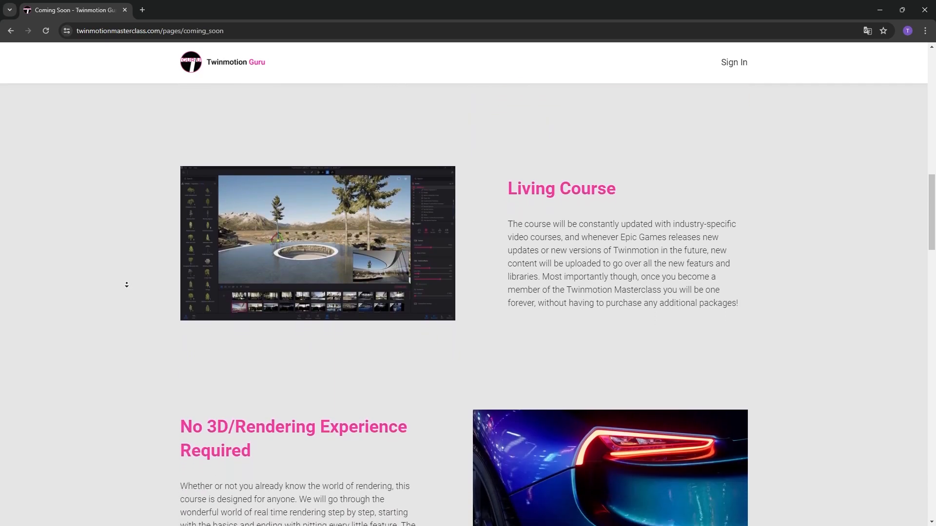
scroll("down", 3)
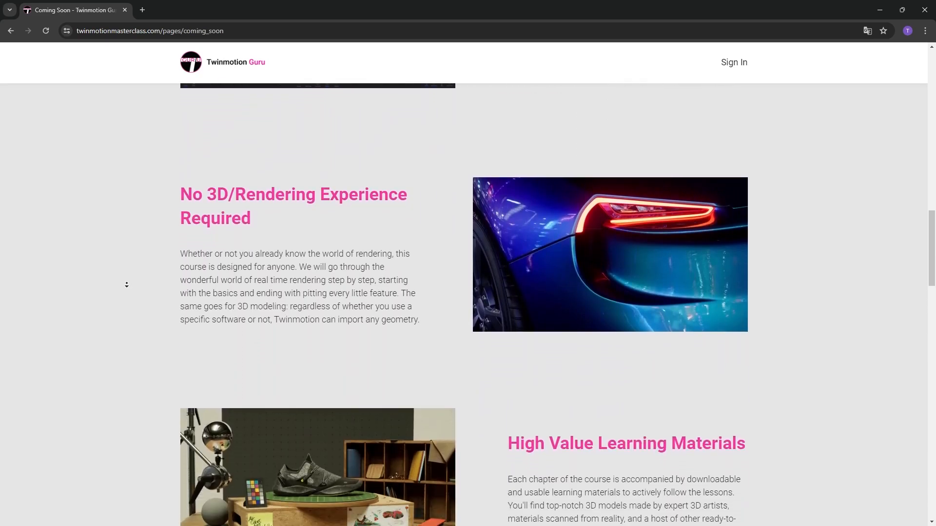
scroll("down", 3)
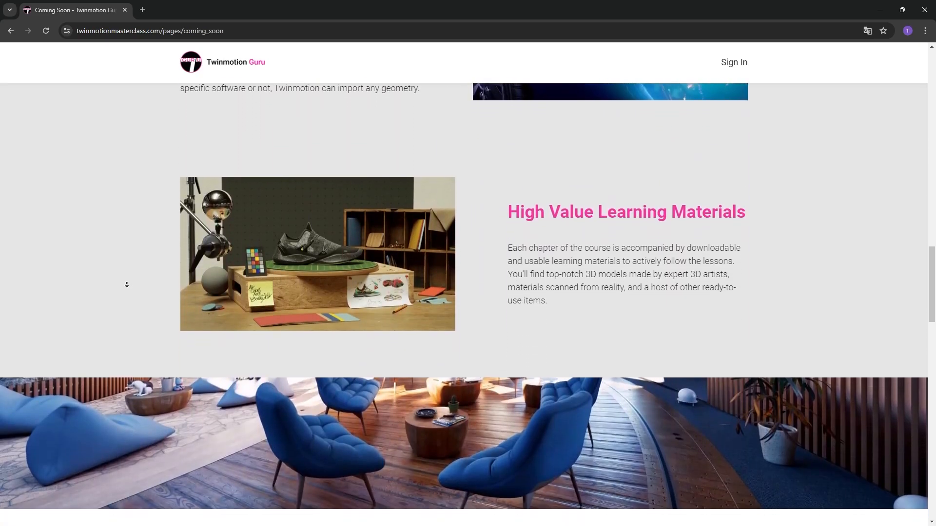
scroll("down", 3)
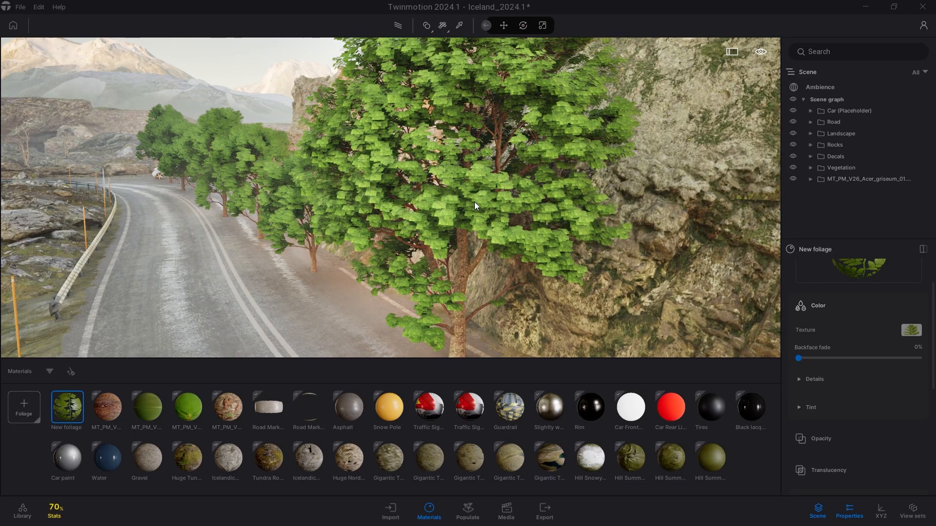
Enable Force season on the foliage material and slide toward winter until the maples are bare
left_click(522, 25)
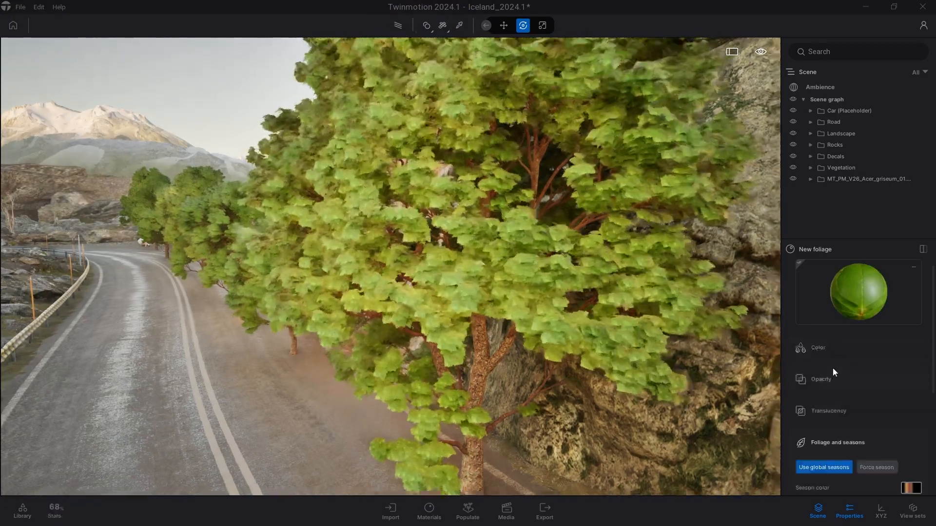
left_click(821, 379)
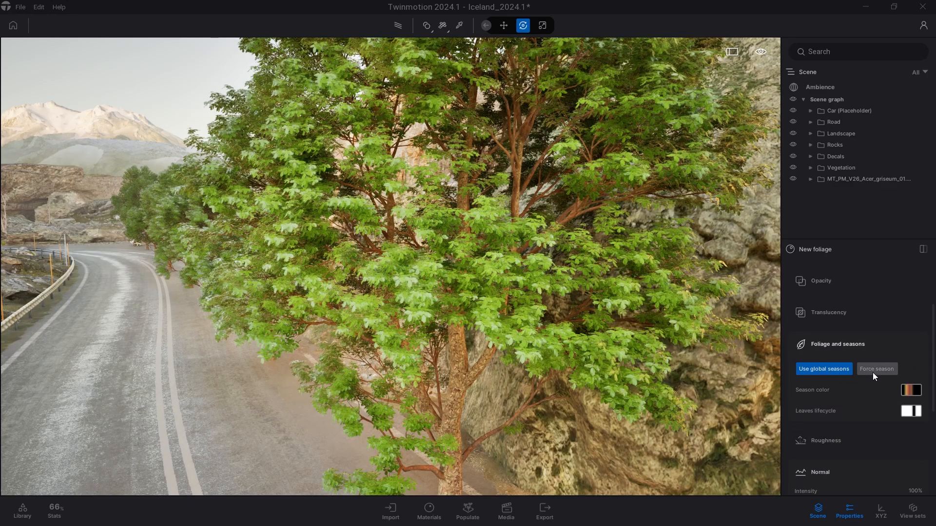
left_click(876, 369)
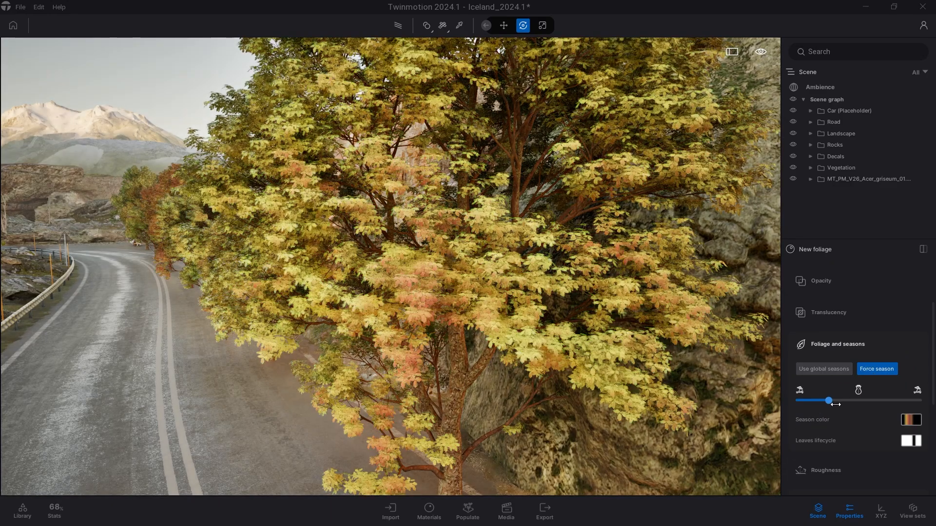
left_click_drag(829, 402, 861, 401)
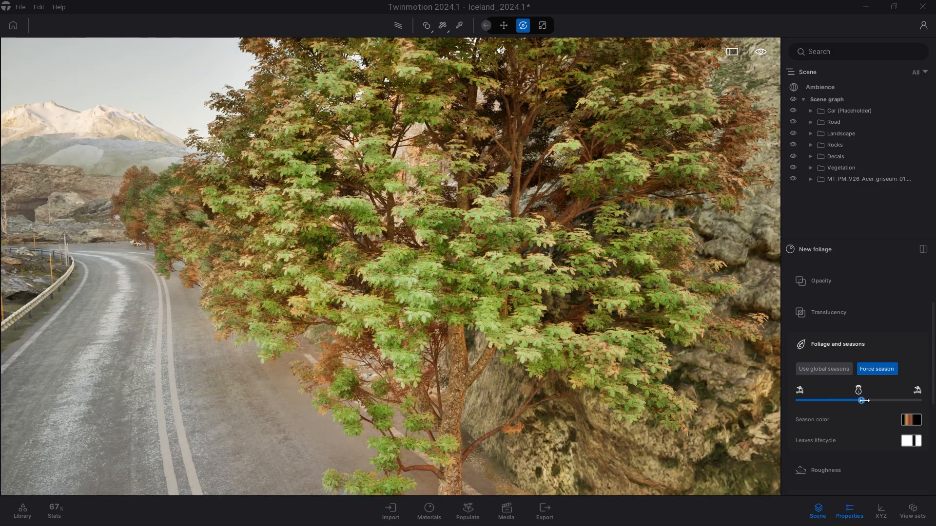
left_click_drag(862, 401, 869, 401)
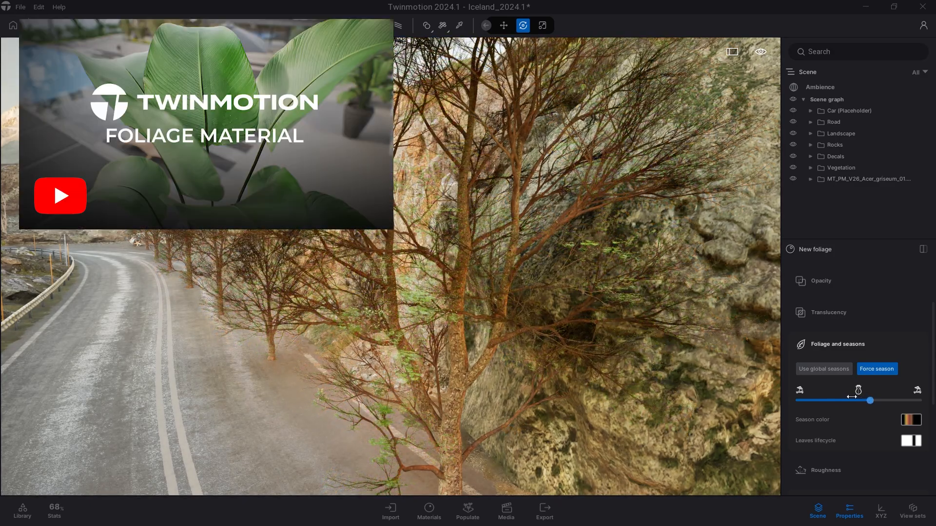
right_click(869, 210)
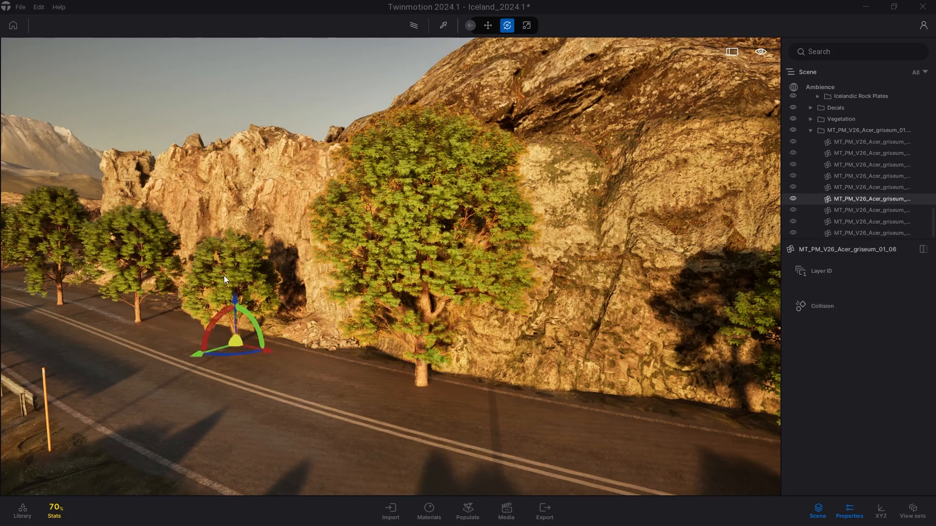
Select an Acer griseum tree instance beside the road
right_click(869, 199)
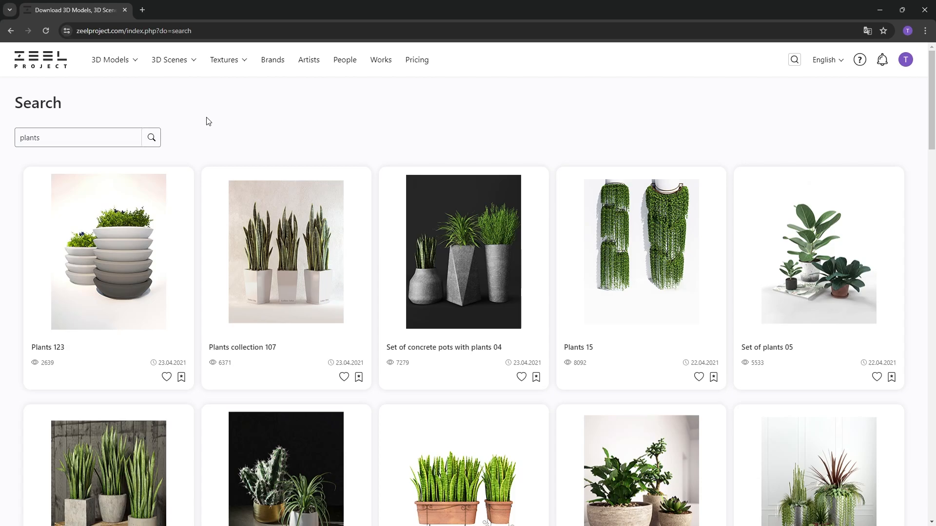
Scroll Zeel Project plant results and open the 'Big set plants 03' download page
scroll("down", 3)
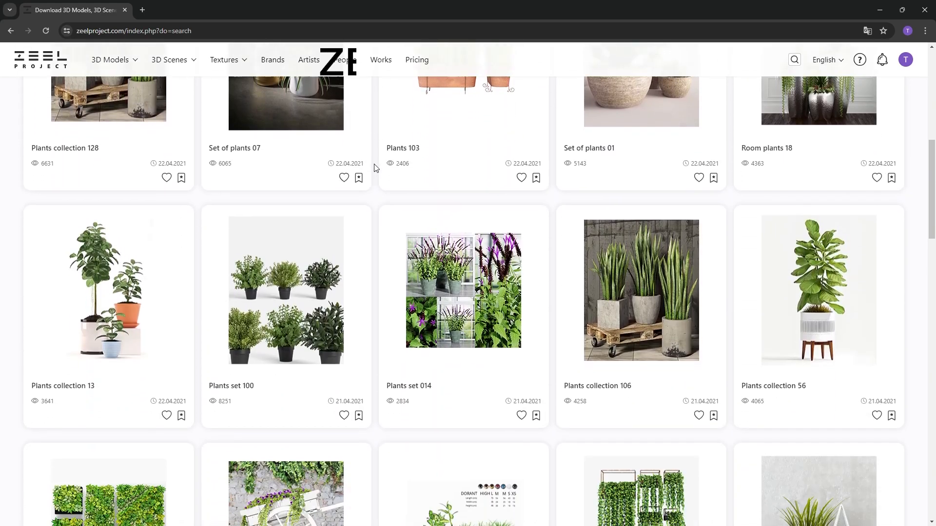
scroll("down", 3)
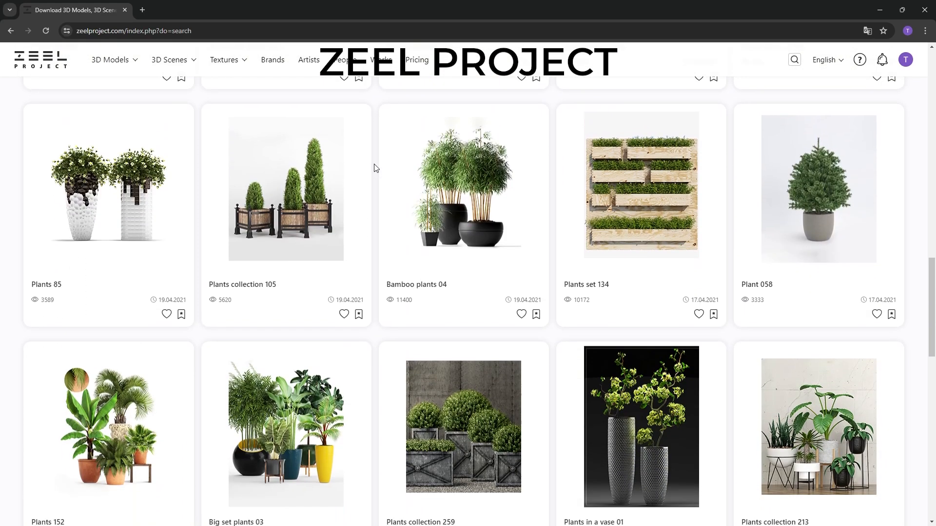
scroll("down", 3)
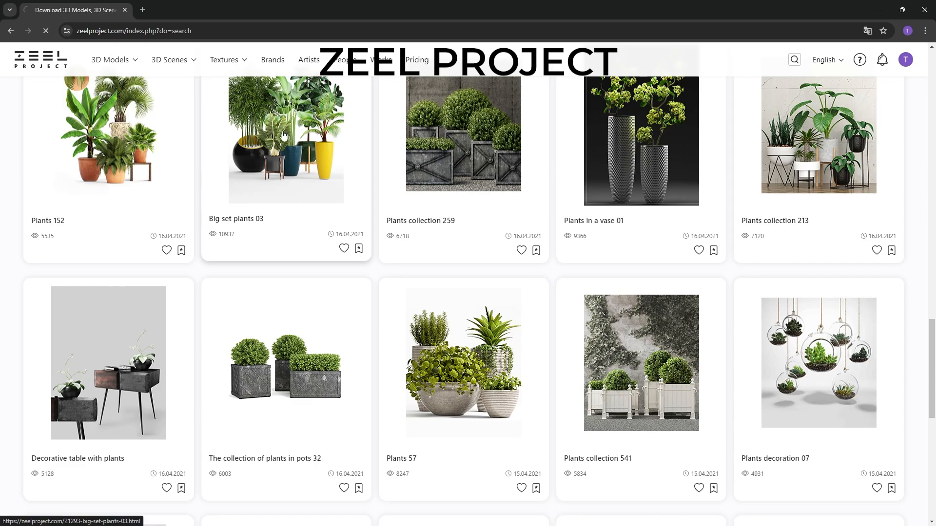
left_click(286, 134)
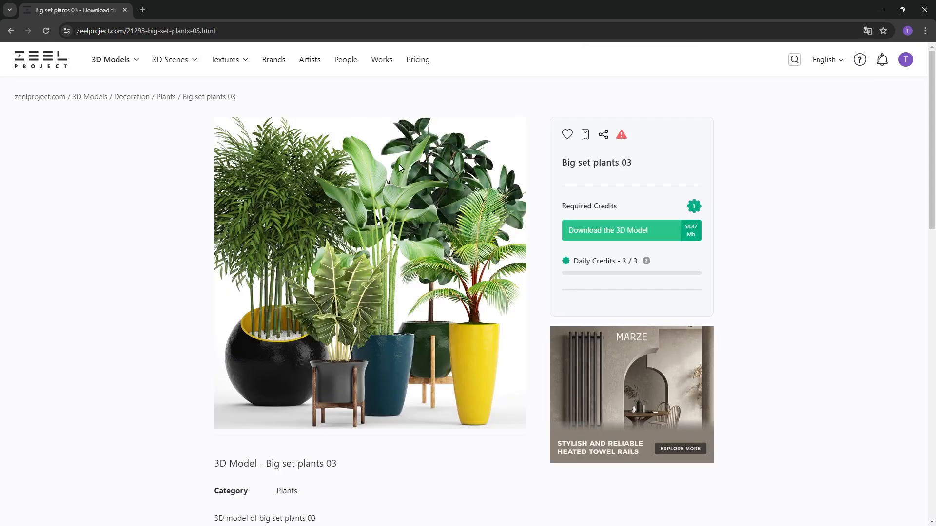
scroll("down", 3)
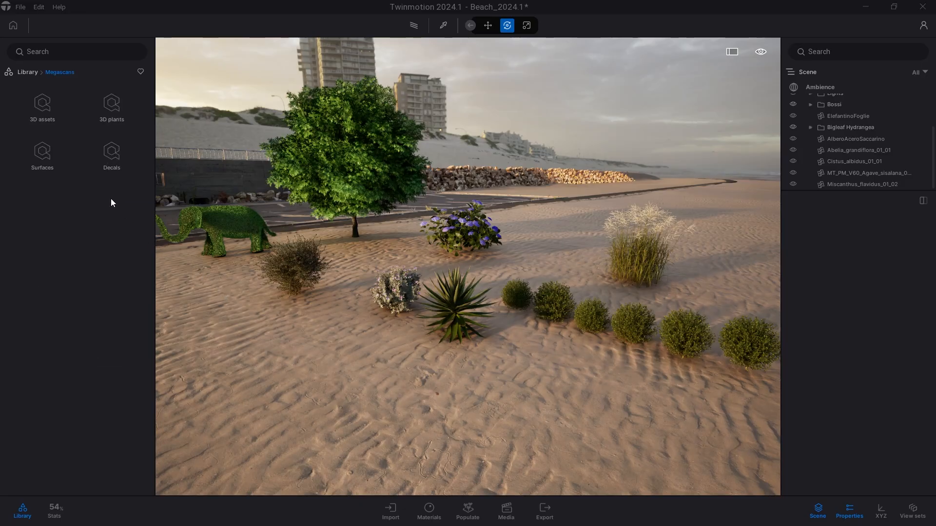
Browse Megascans 3D plants: Garden Plant > Bush, back up, then Crop > Grass
left_click(112, 107)
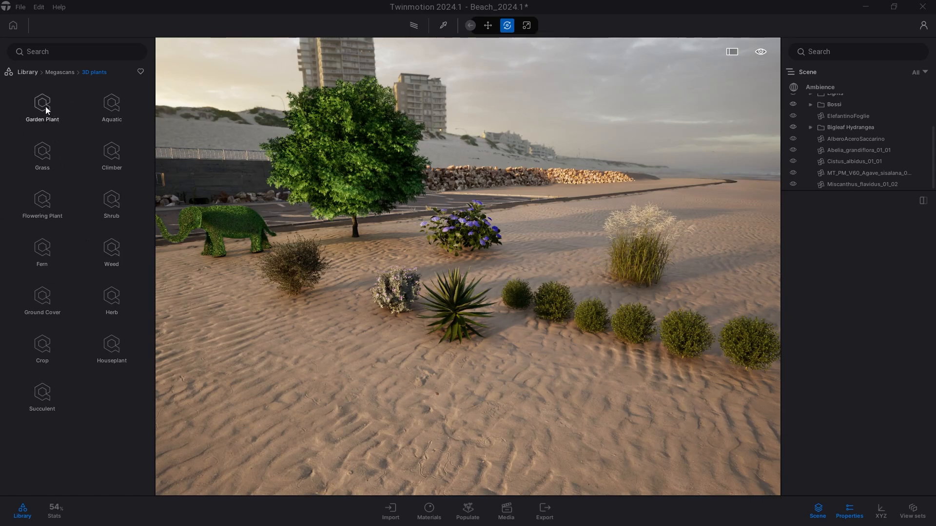
left_click(42, 107)
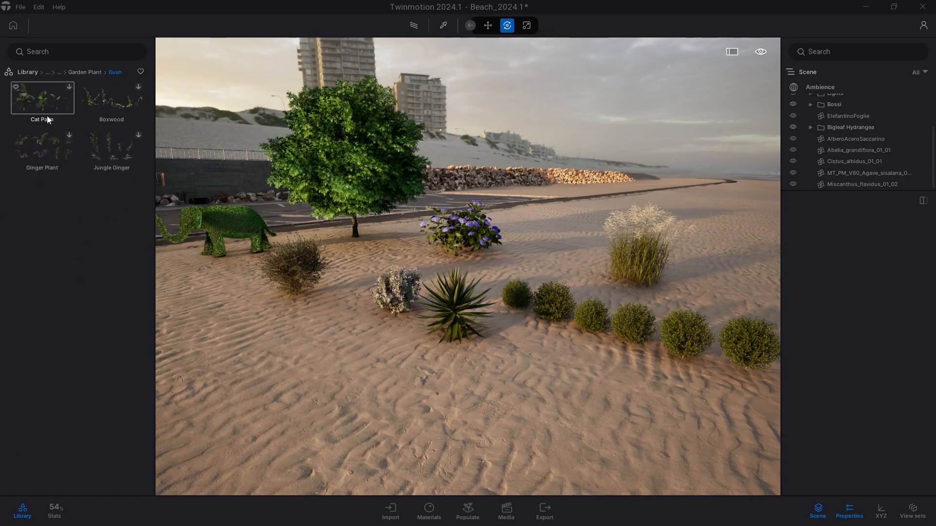
left_click(85, 71)
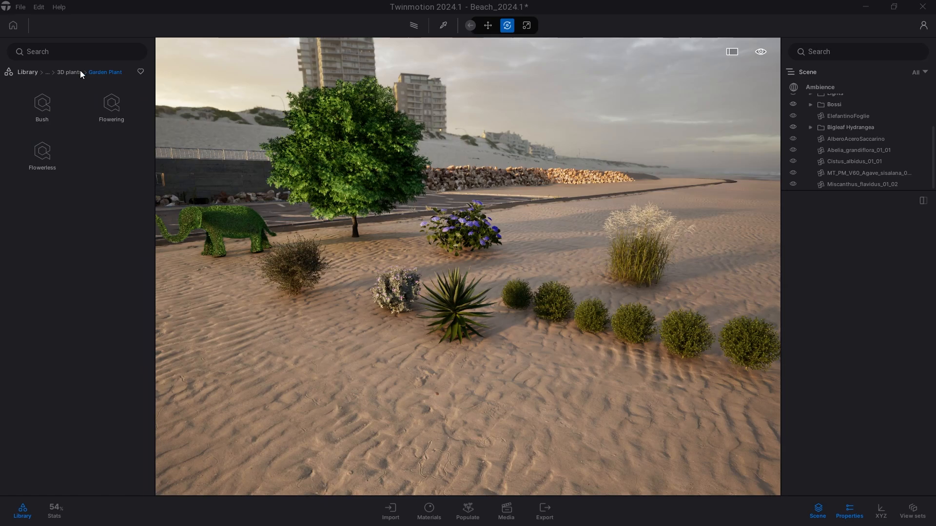
left_click(94, 72)
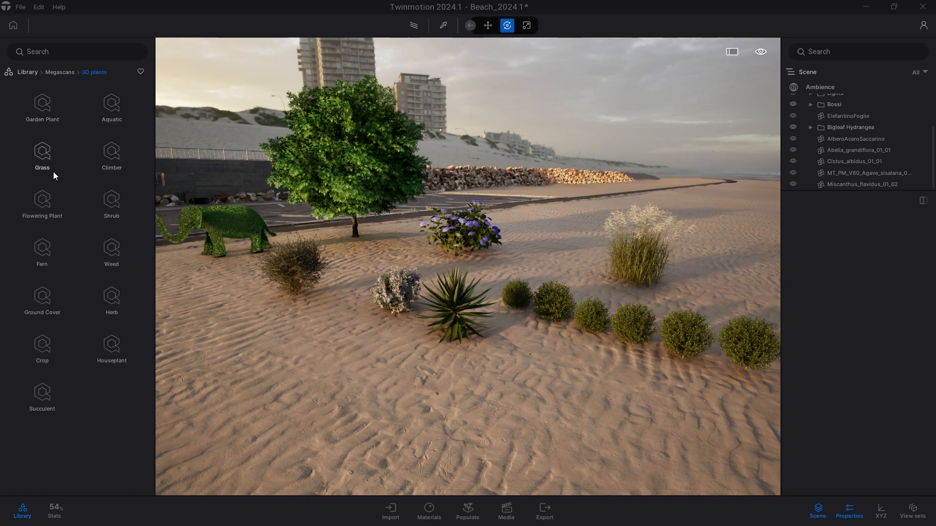
left_click(42, 157)
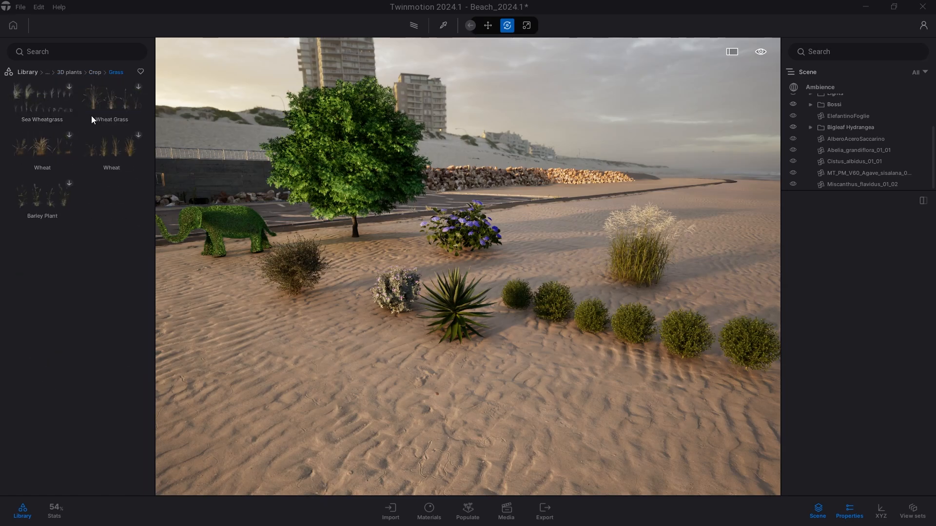
mouse_move(122, 223)
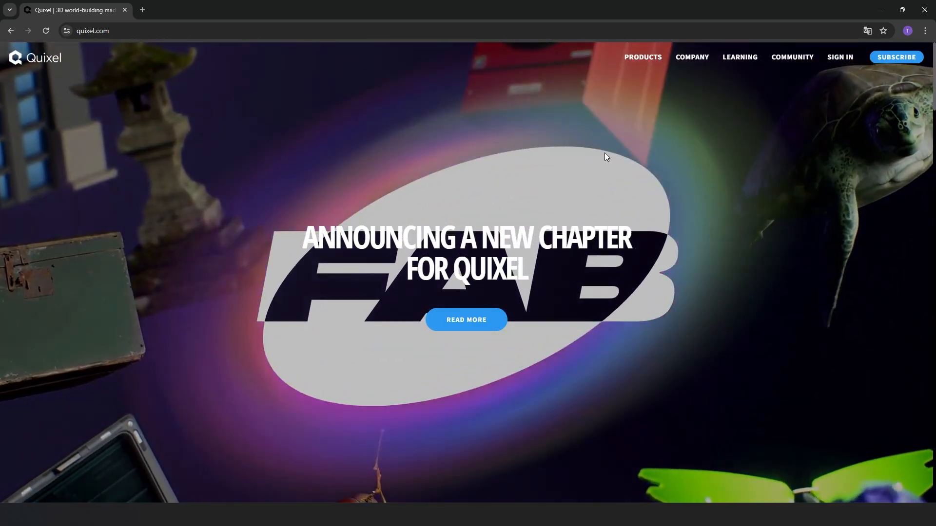
On Quixel's Bridge page, navigate 3D Plants > Crop > Plant to the Mustard assets
left_click(605, 135)
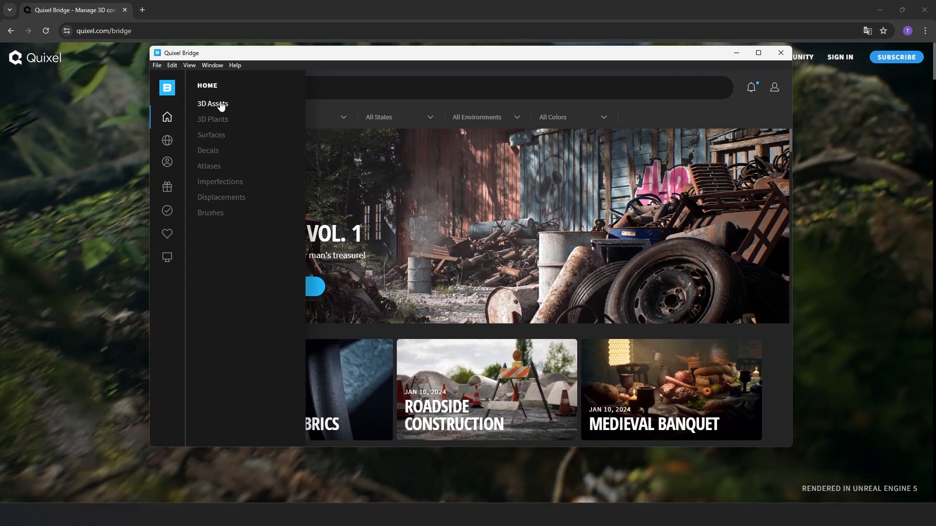
mouse_move(215, 120)
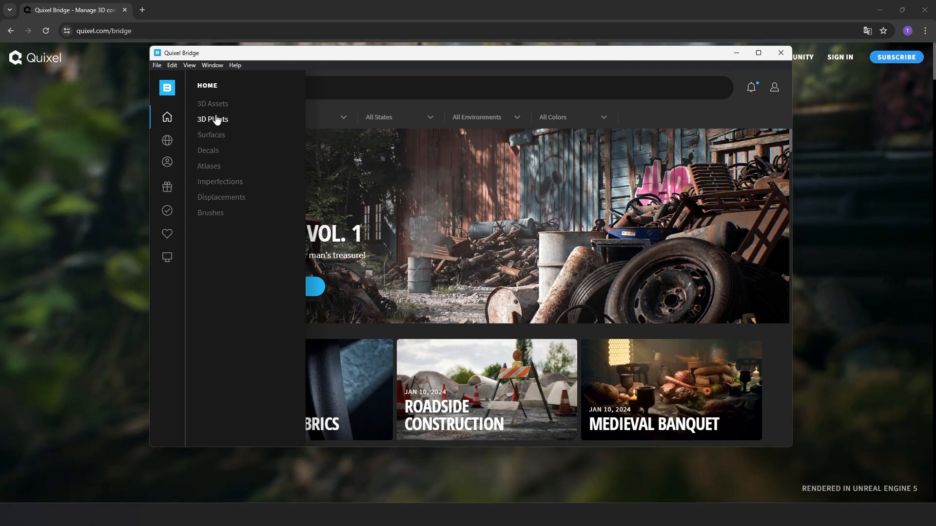
left_click(213, 119)
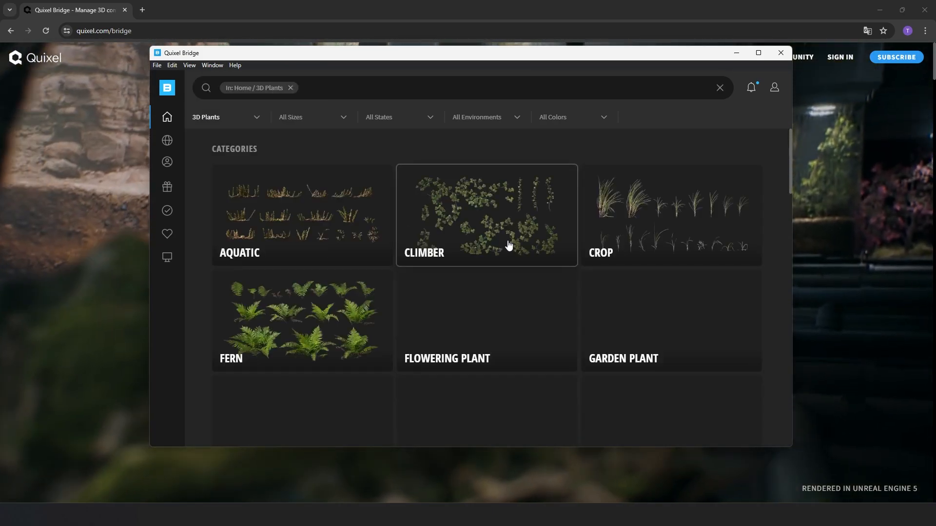
scroll("down", 3)
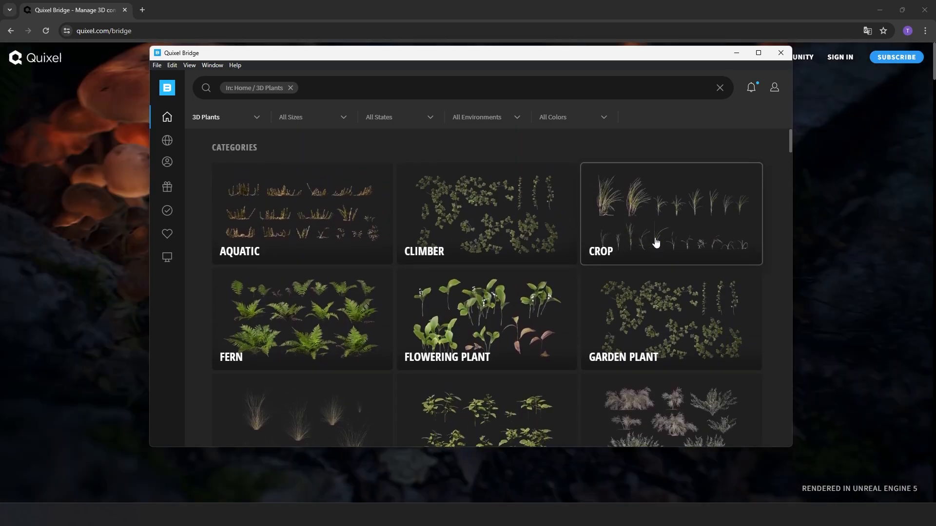
left_click(670, 213)
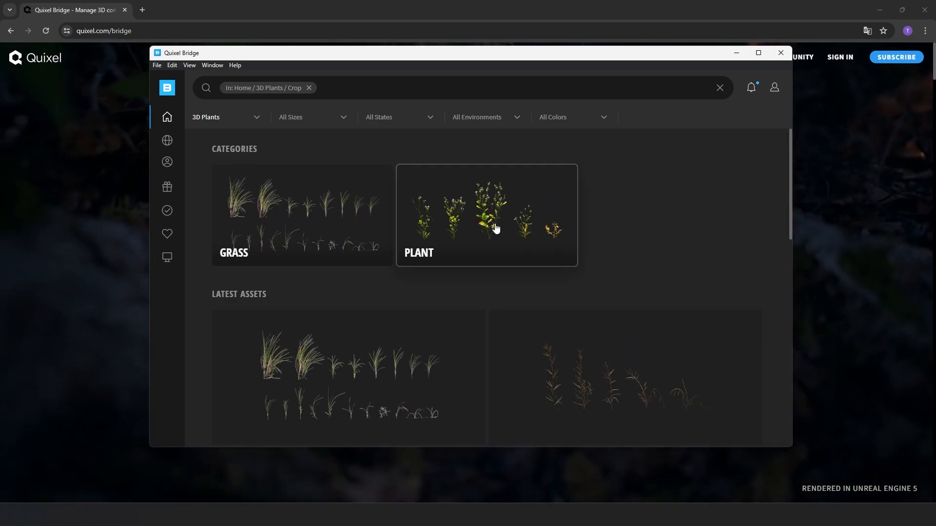
left_click(486, 215)
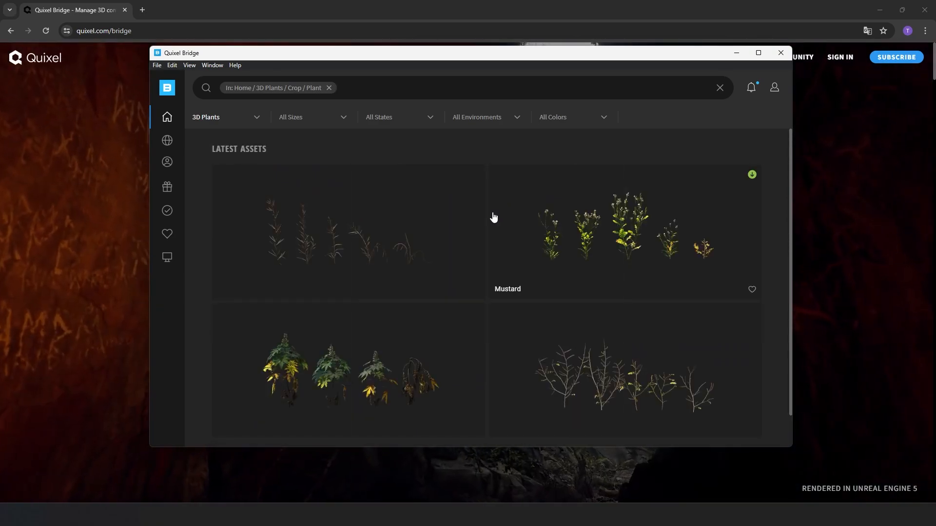
scroll("down", 3)
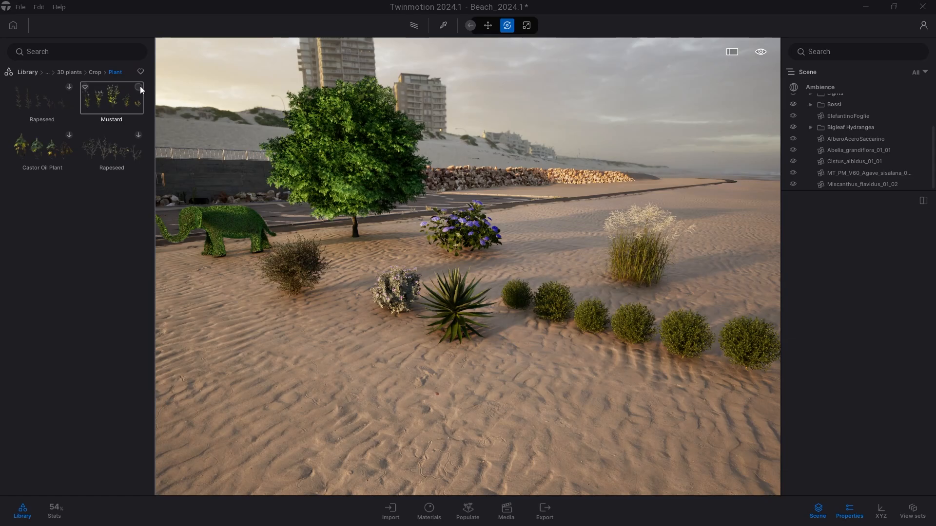
mouse_move(107, 104)
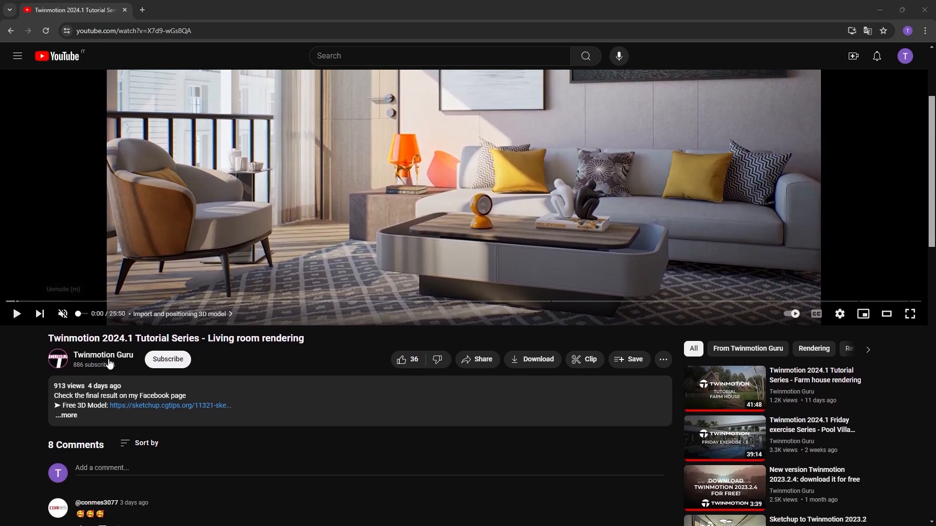
Subscribe to the channel and type the comment 'How to add realism to my scene?'
left_click(167, 359)
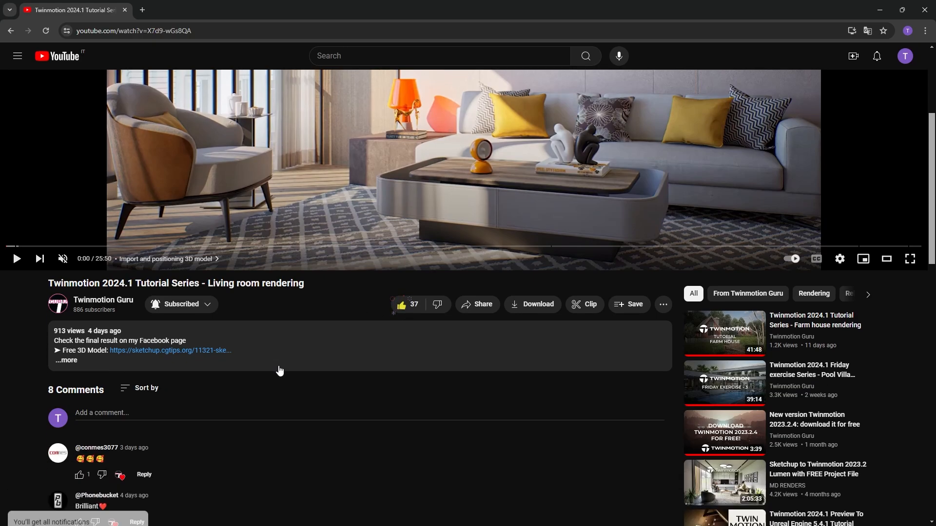
type("H")
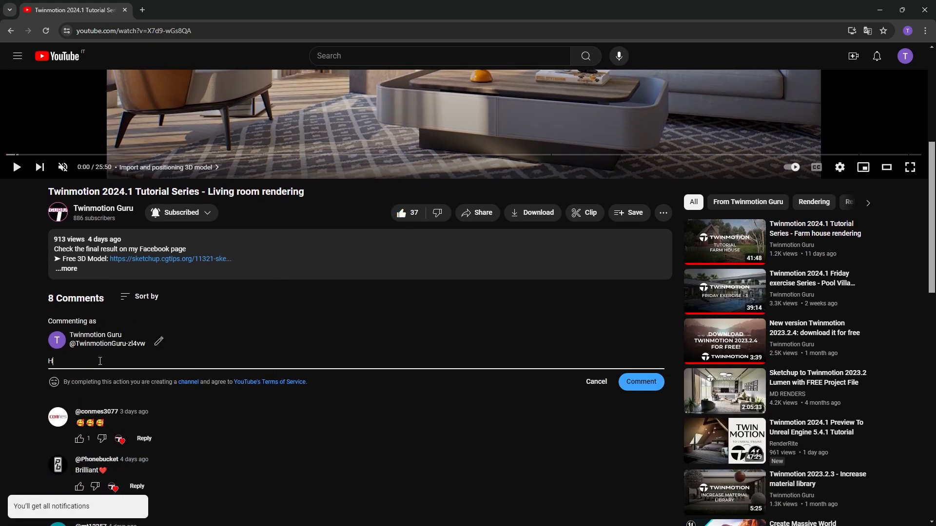
type("ow to add realism")
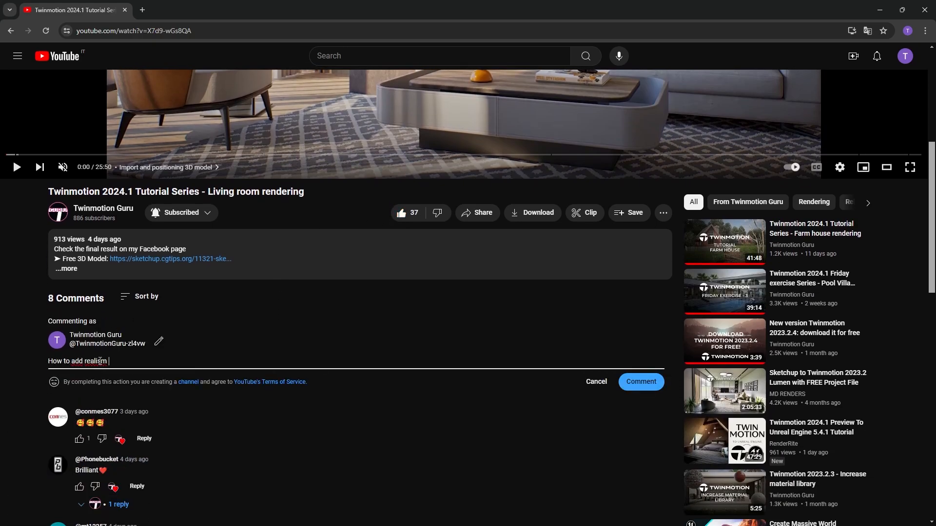
type("to my scene?")
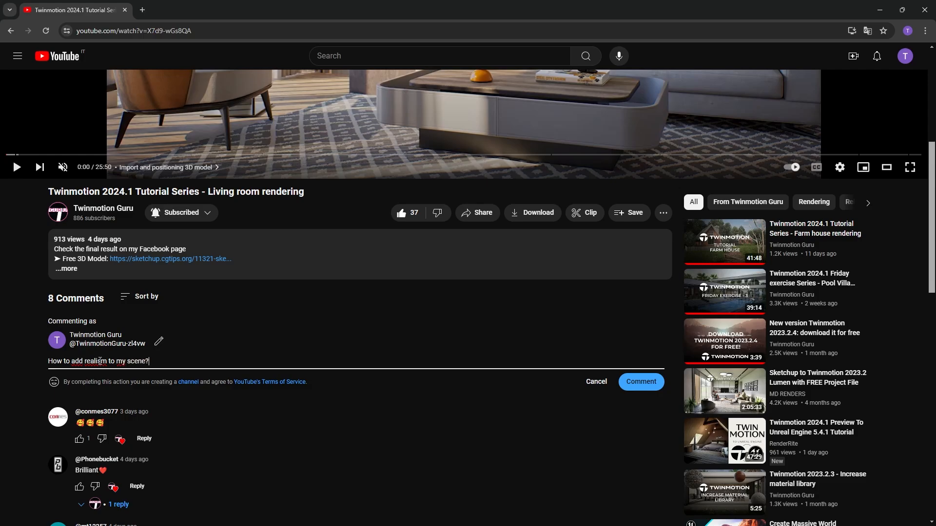